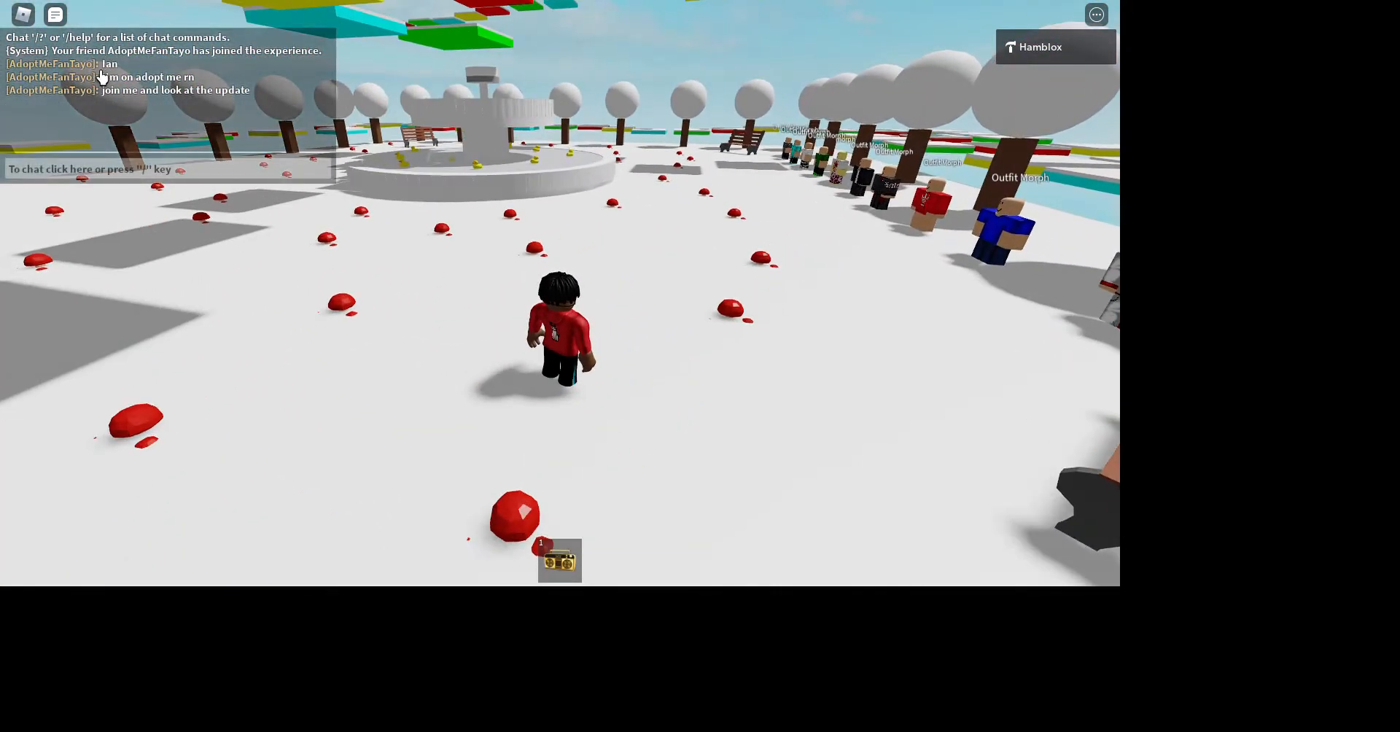
mouse_move(193, 91)
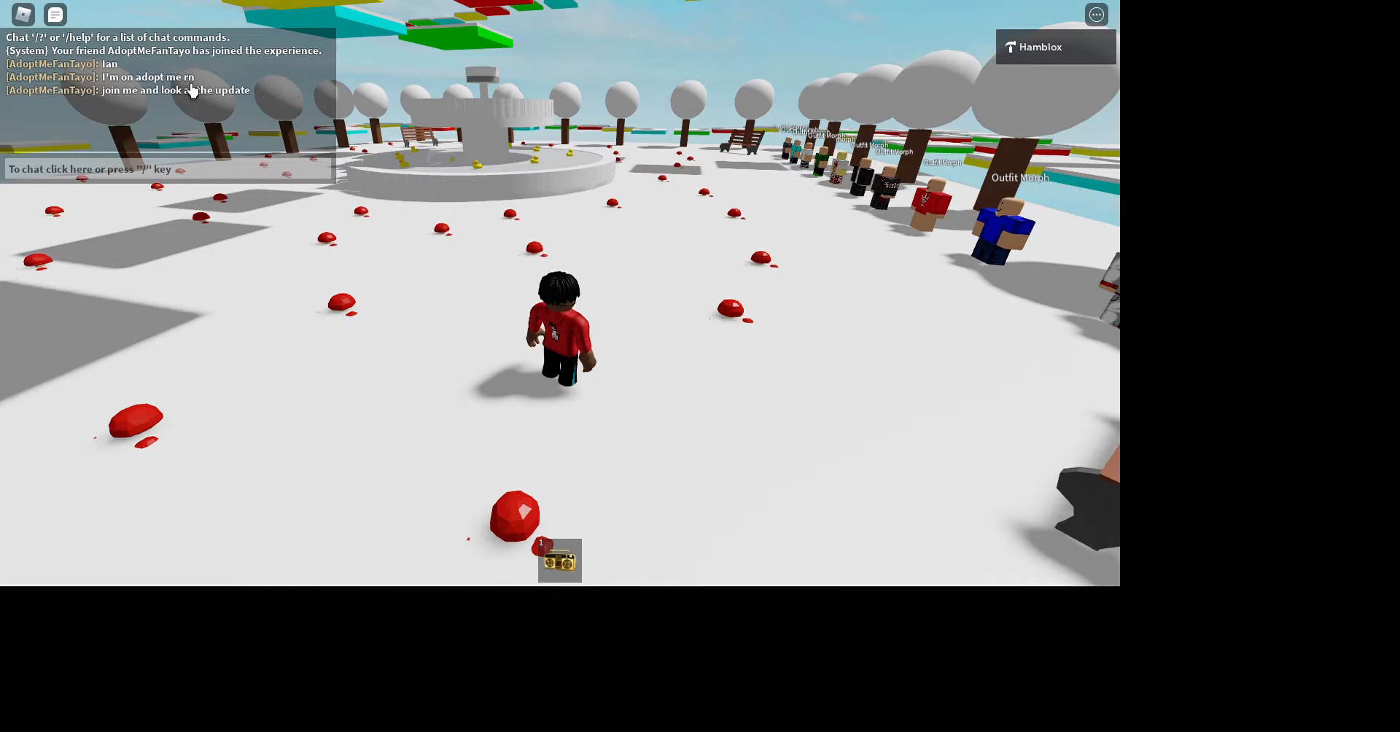
mouse_move(139, 107)
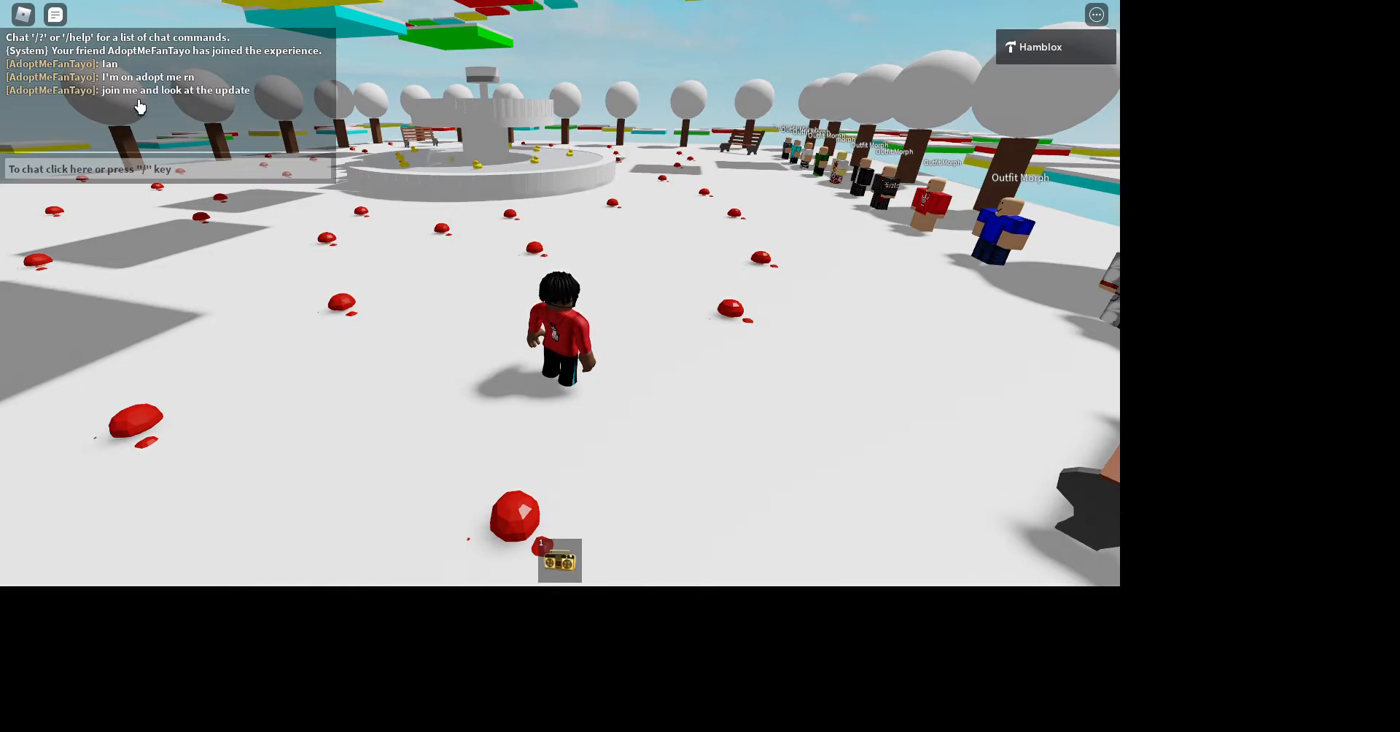
mouse_move(215, 105)
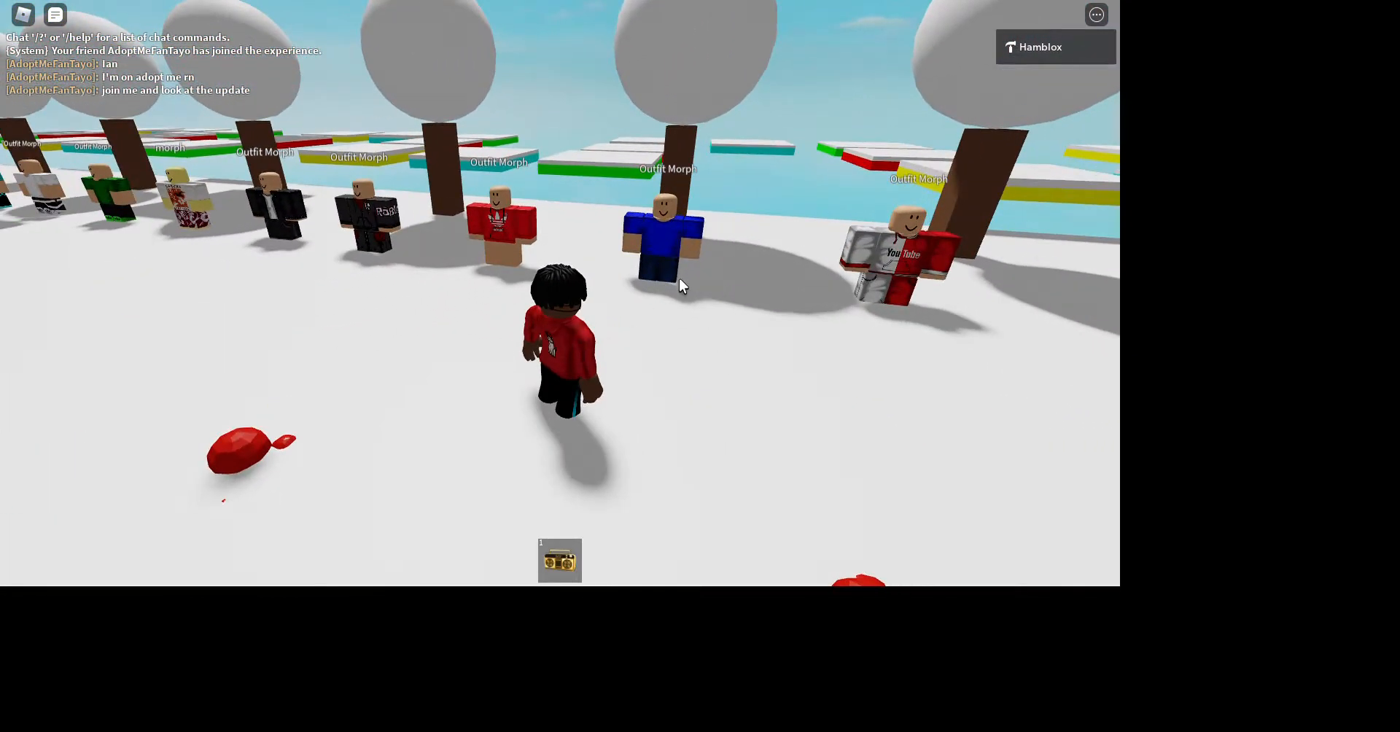
mouse_move(521, 319)
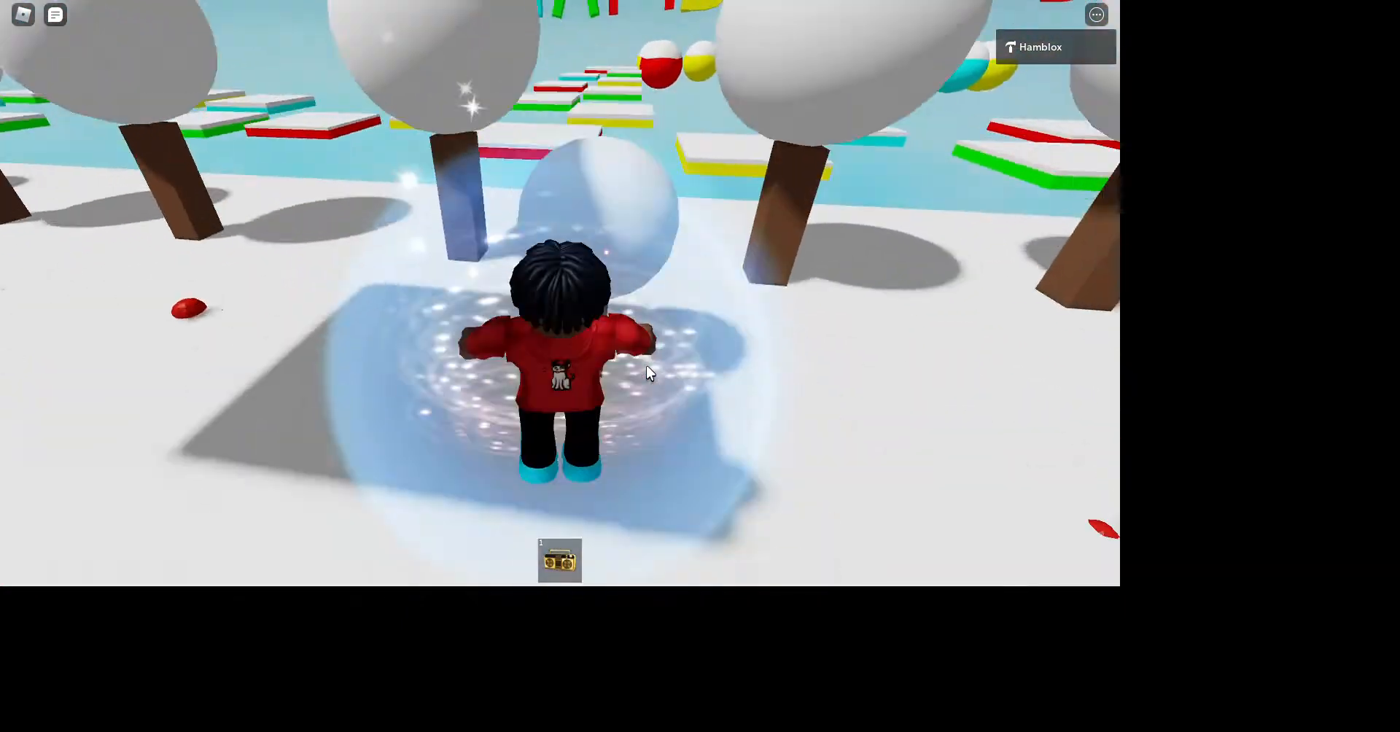
mouse_move(650, 373)
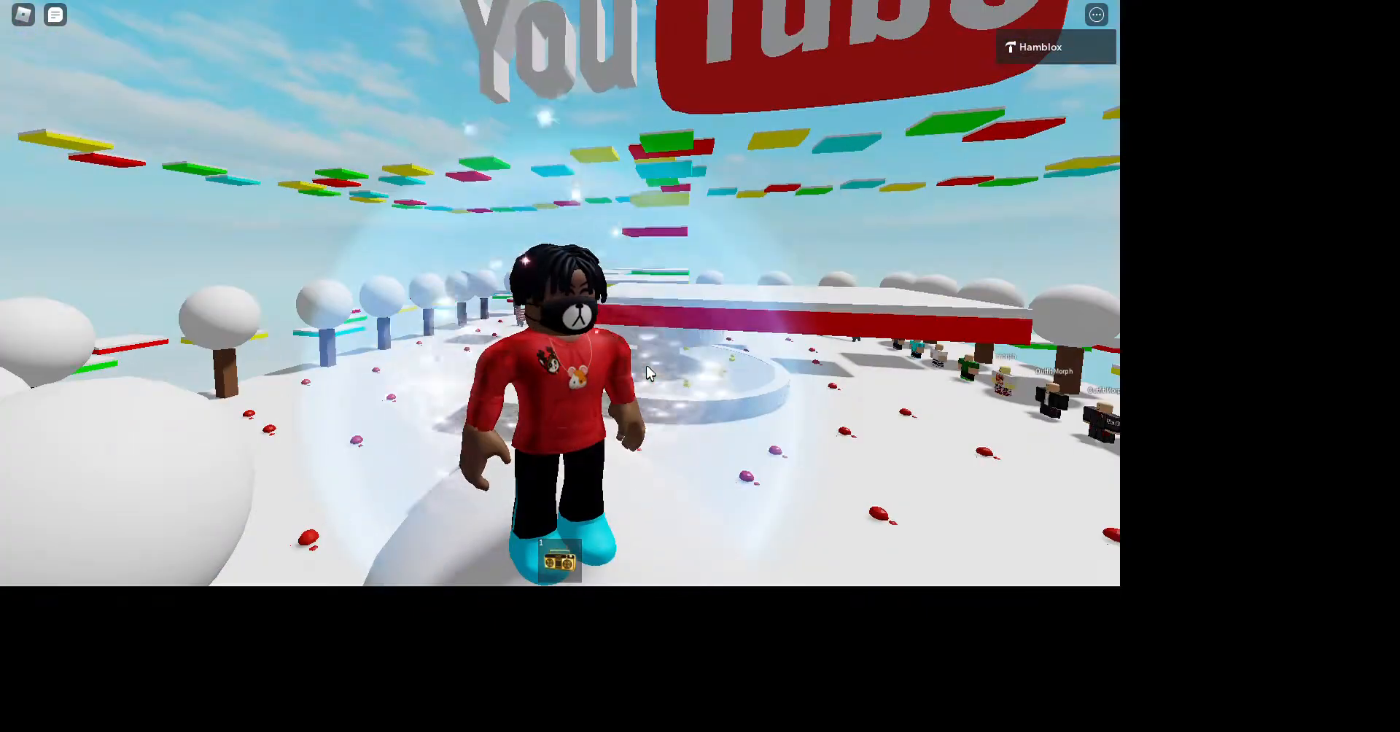